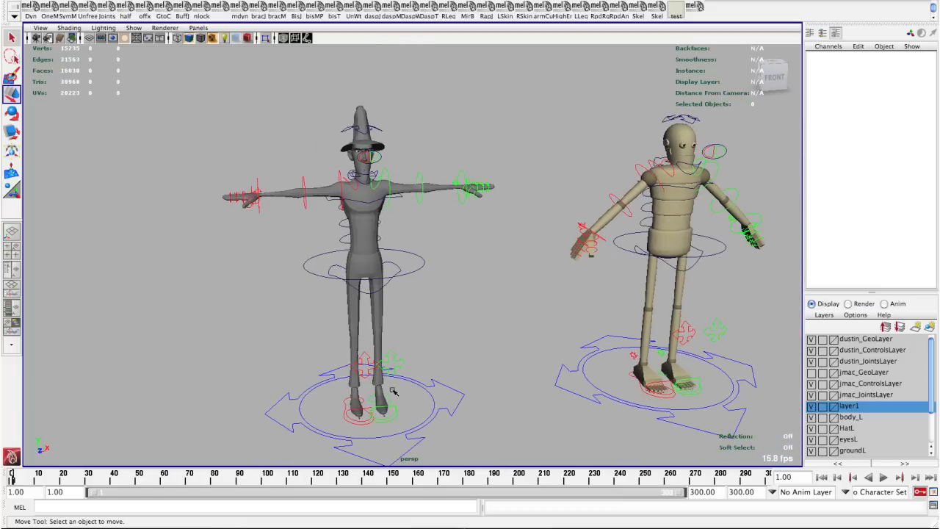
Run the DSN shelf script to open Create Custom UI, then drag the window off the characters
type("DSN")
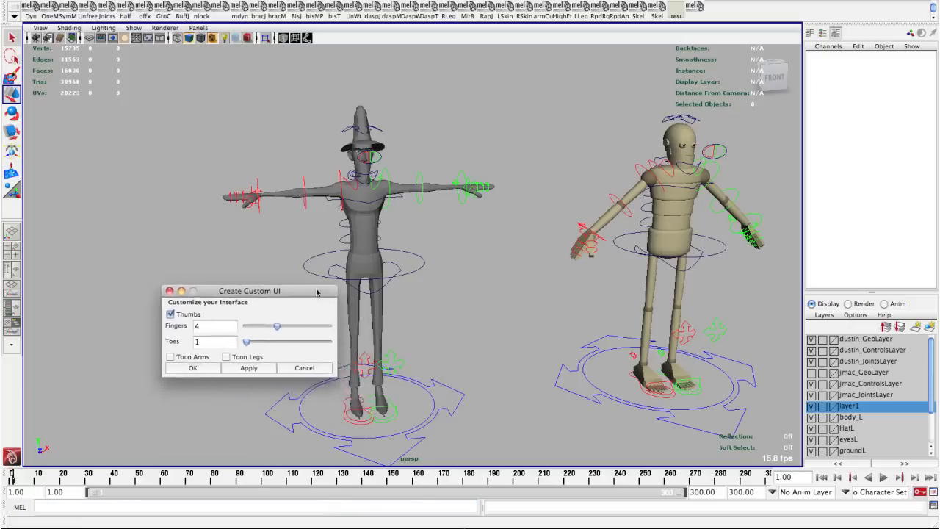
left_click_drag(250, 290, 232, 275)
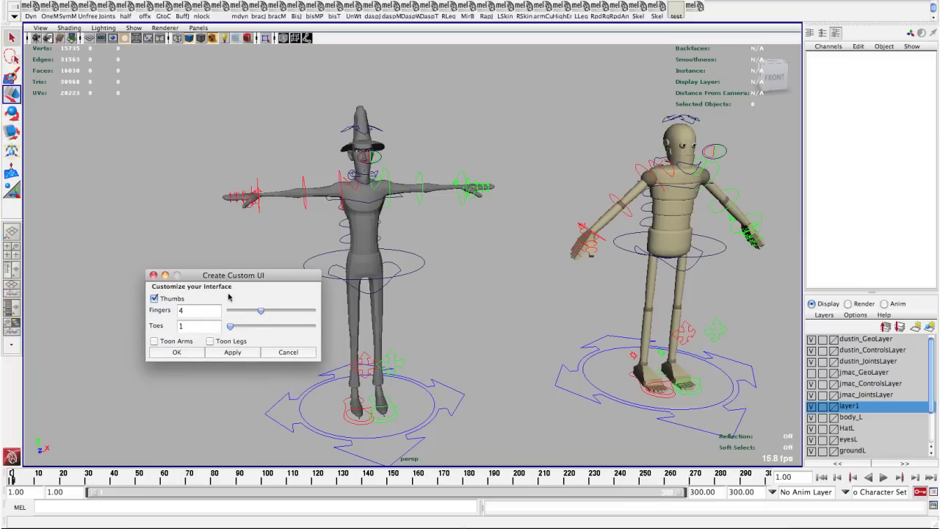
mouse_move(257, 327)
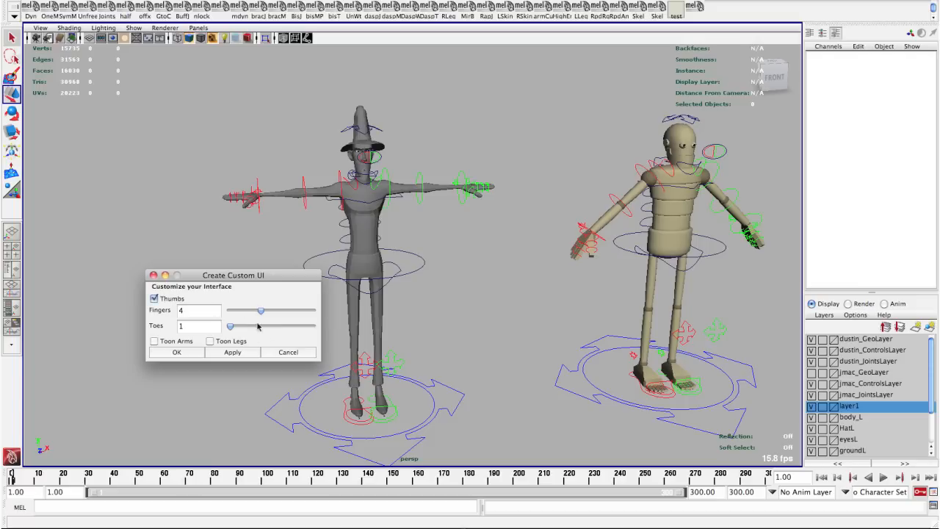
mouse_move(266, 327)
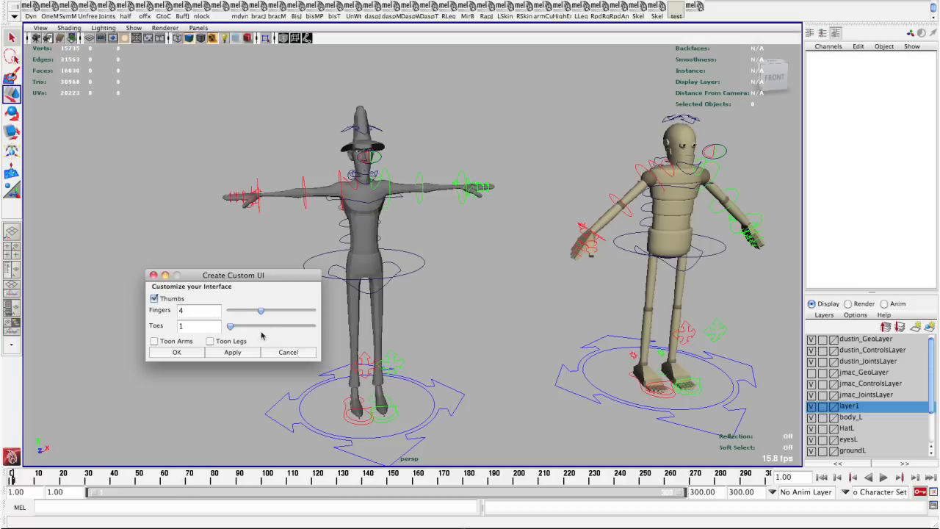
mouse_move(165, 344)
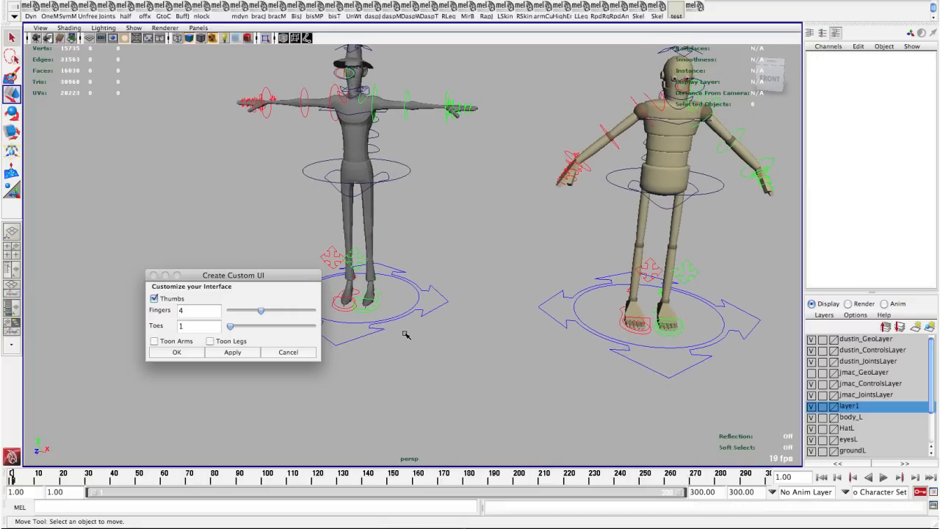
Set Toes to 5, enable Toon Legs and Toon Arms, and generate the Rapid Poser picker
left_click_drag(233, 275, 196, 281)
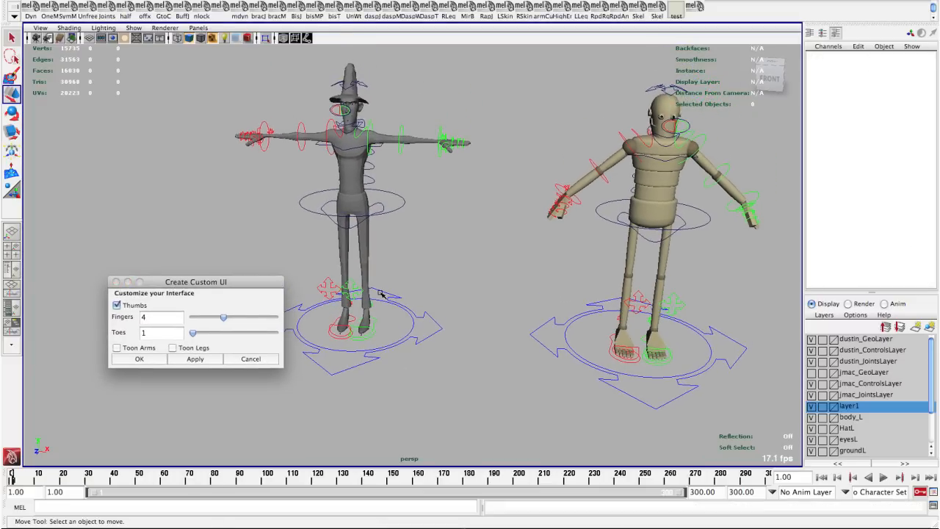
mouse_move(602, 376)
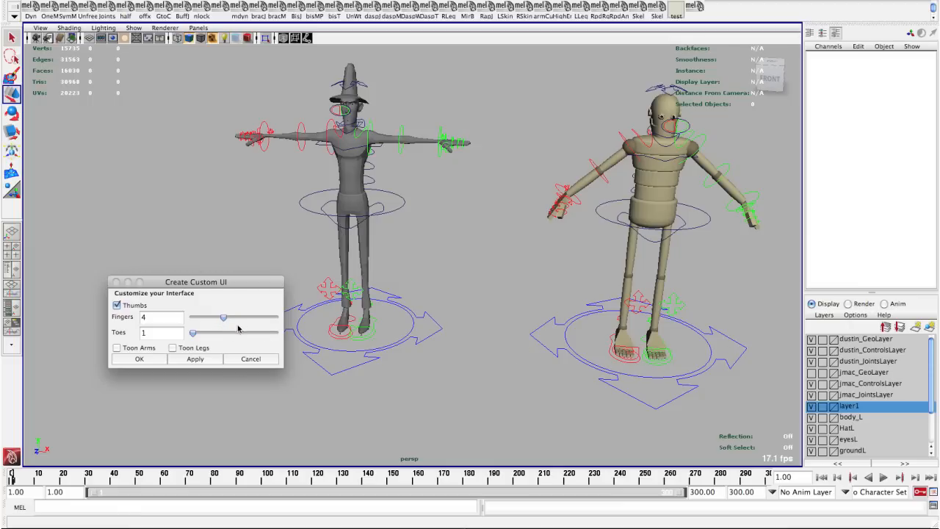
left_click_drag(194, 333, 230, 333)
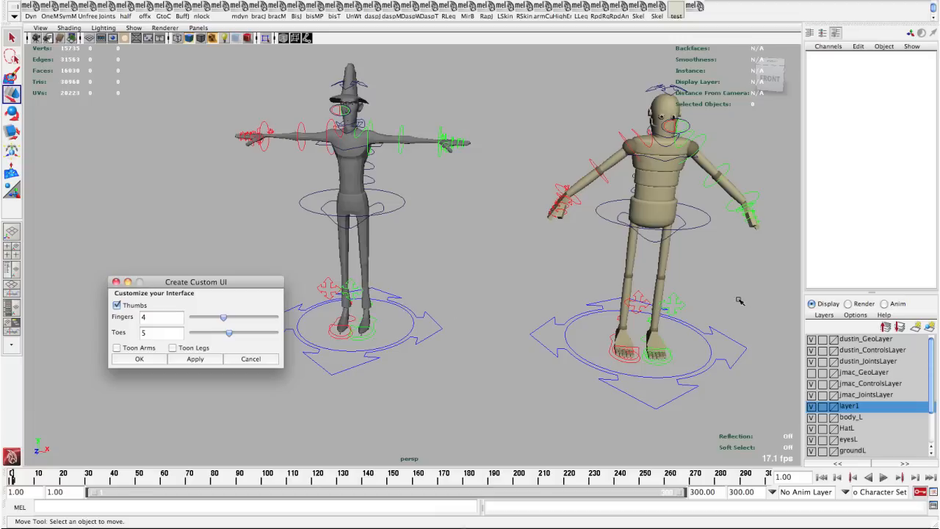
mouse_move(182, 346)
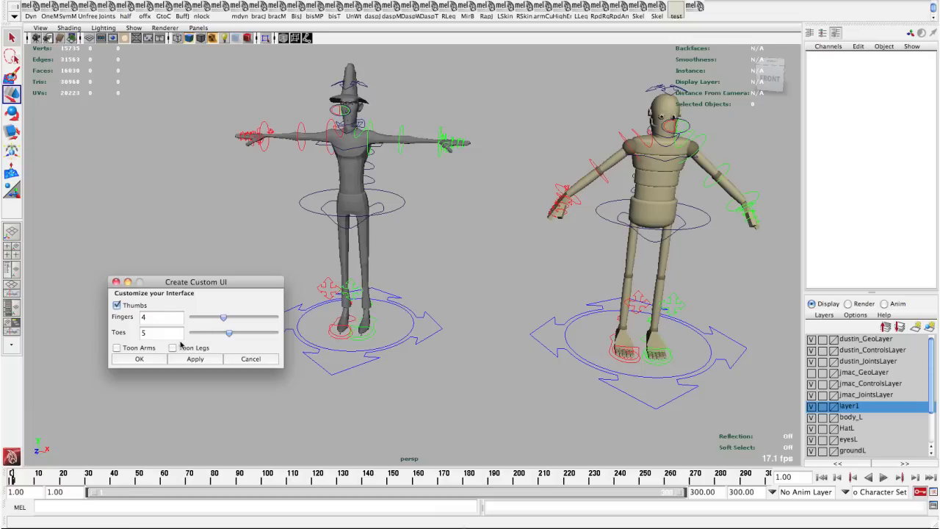
left_click(172, 347)
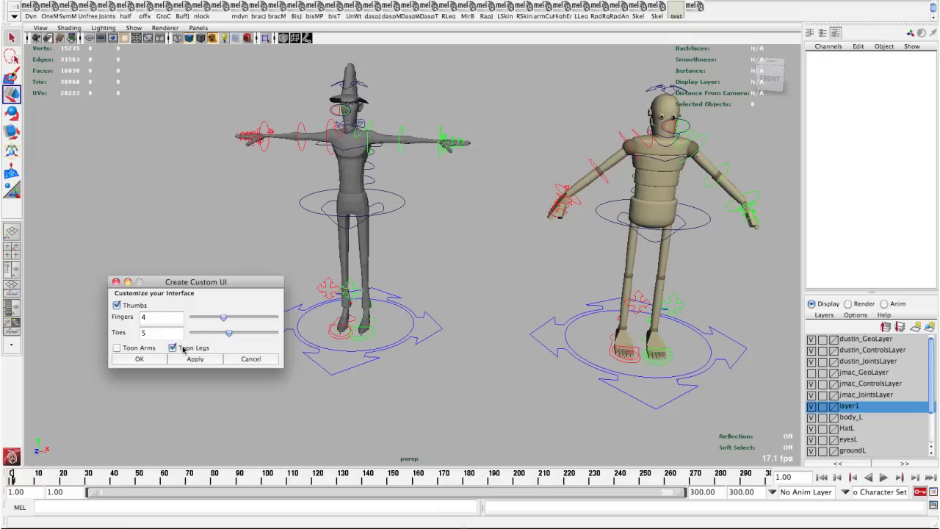
left_click(117, 347)
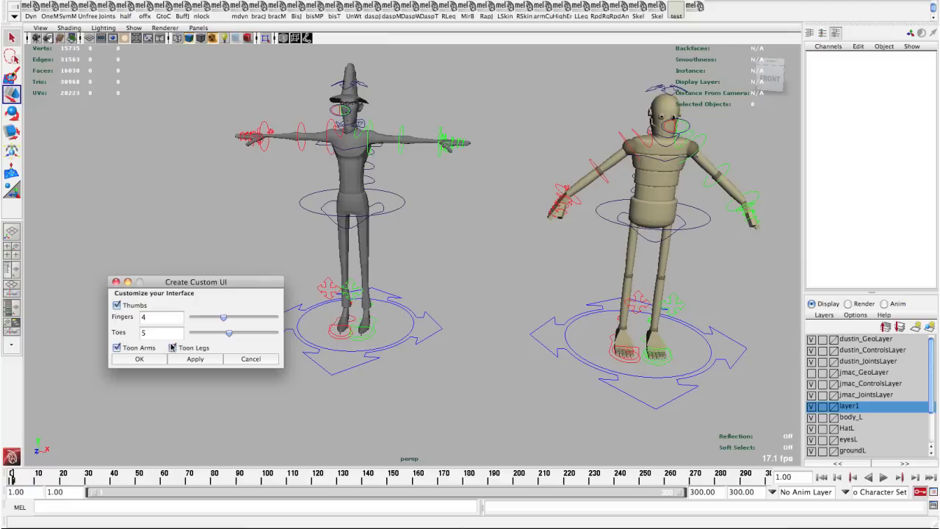
left_click(170, 348)
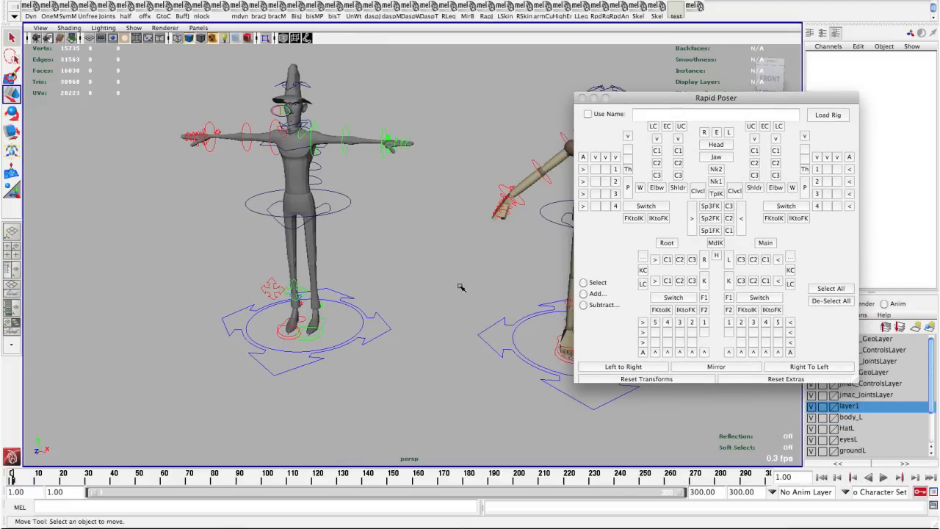
type("DSN_RapidPose")
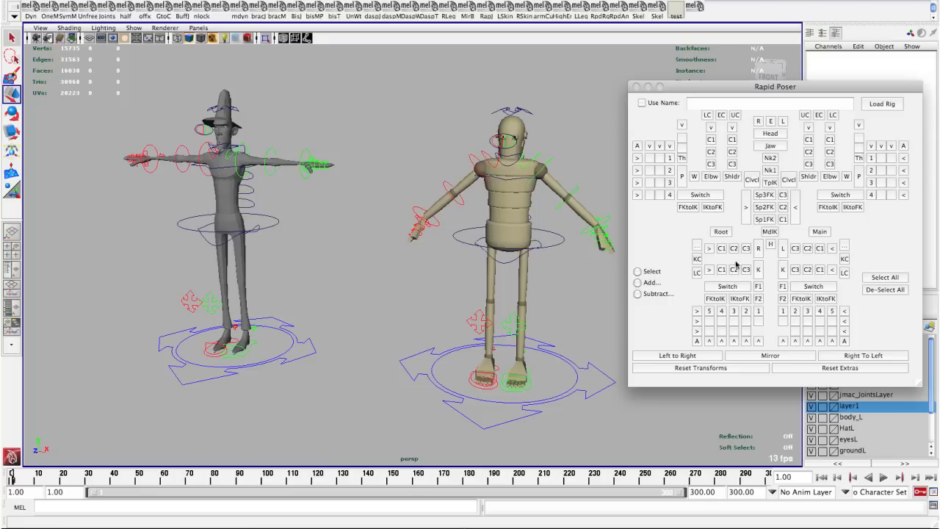
mouse_move(758, 286)
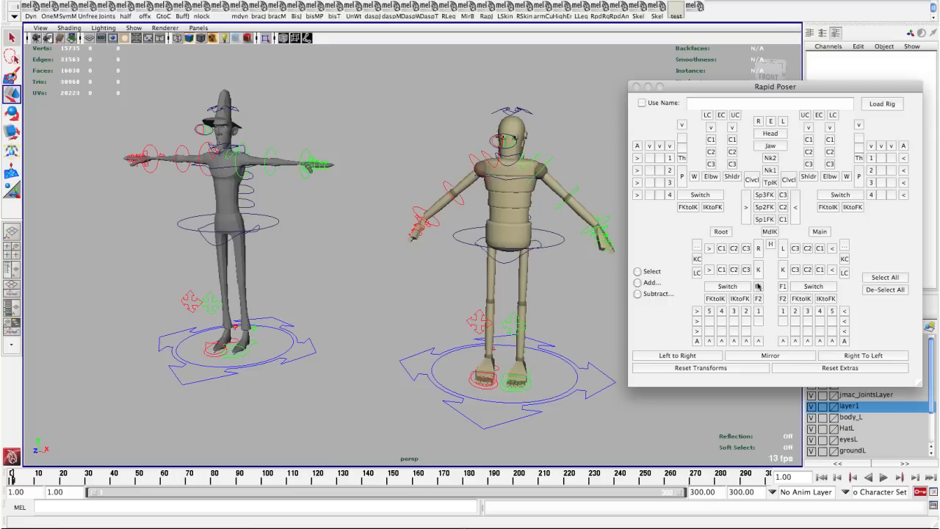
mouse_move(662, 129)
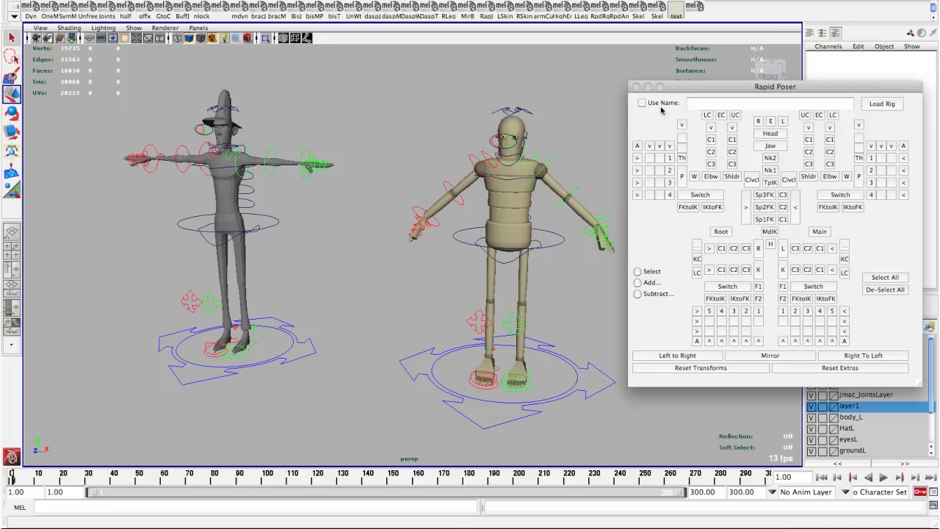
mouse_move(661, 113)
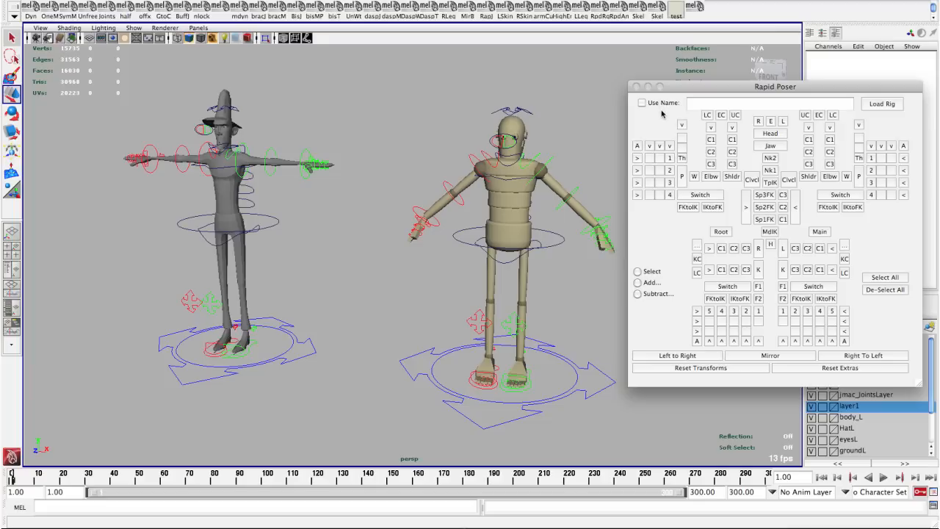
mouse_move(837, 122)
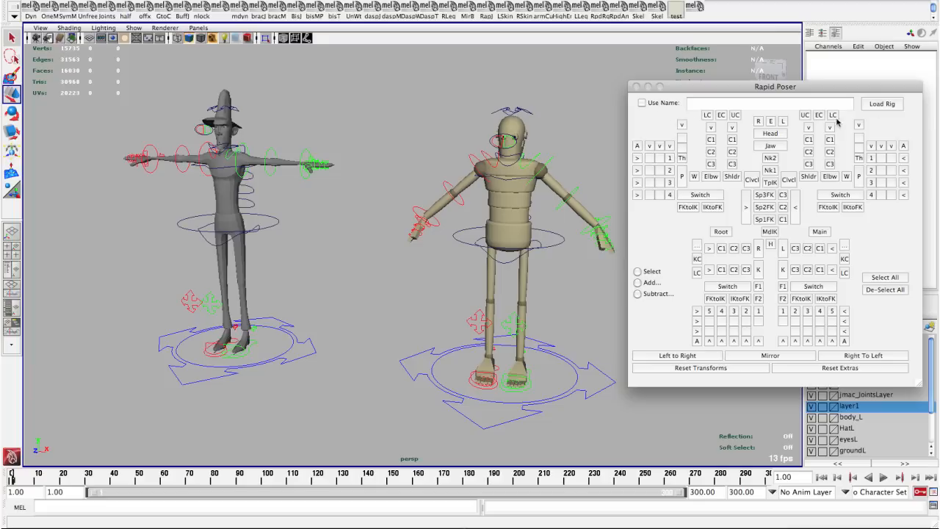
mouse_move(769, 143)
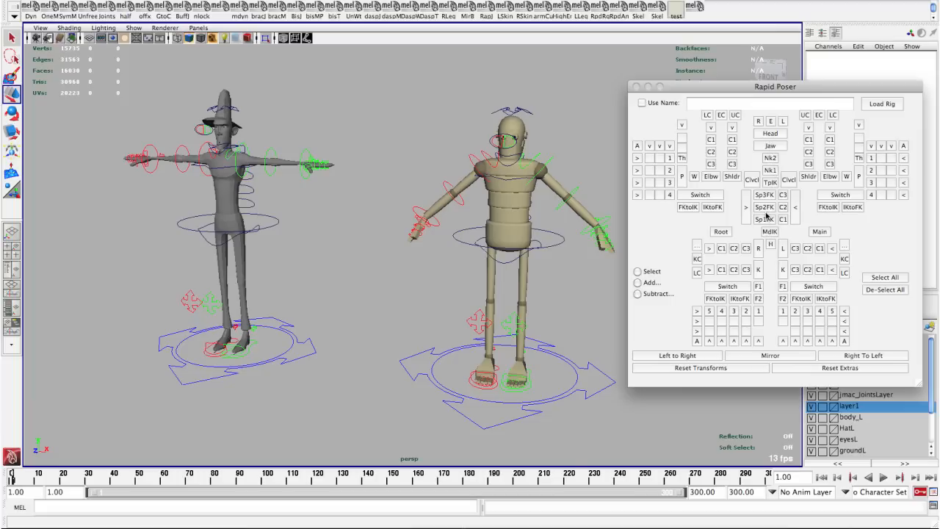
mouse_move(702, 180)
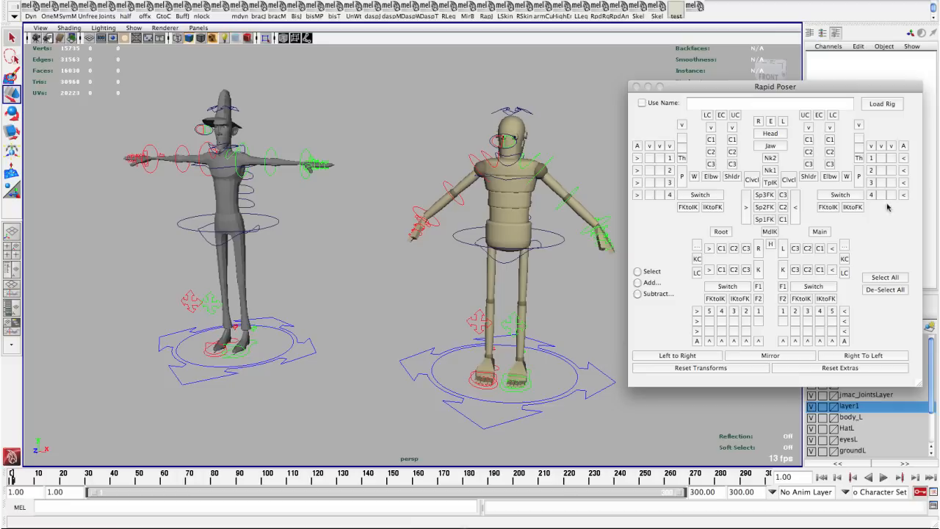
mouse_move(789, 246)
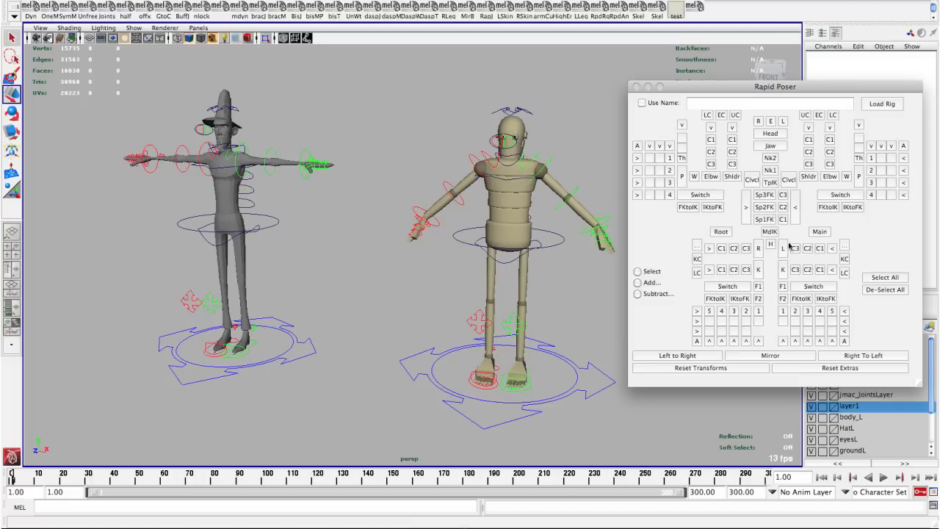
mouse_move(748, 307)
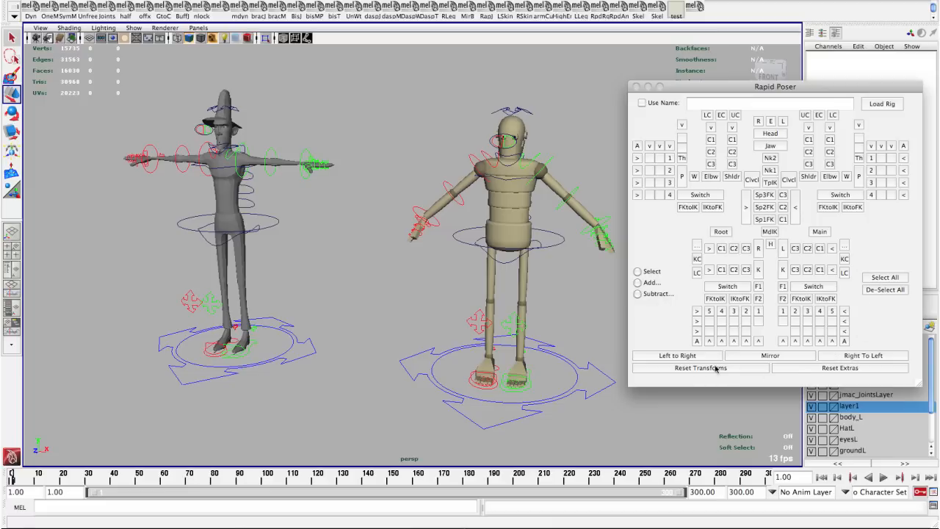
mouse_move(811, 364)
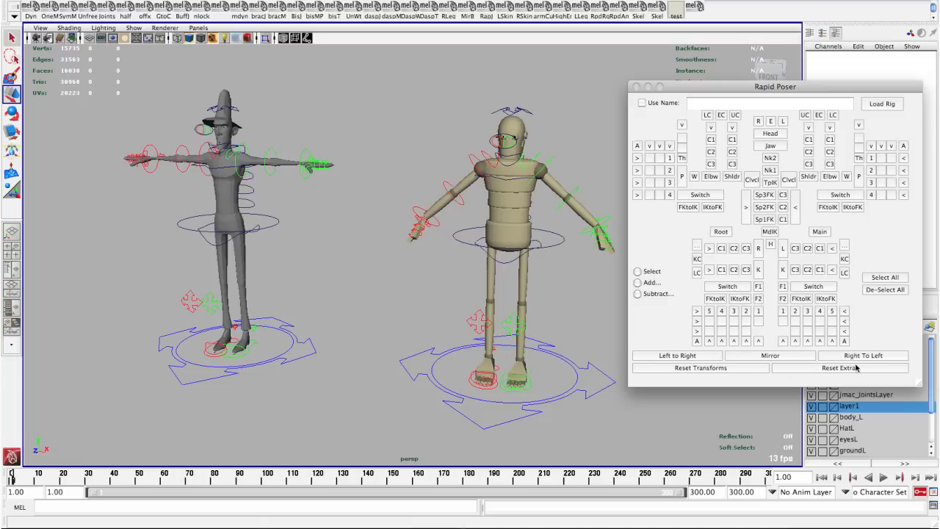
mouse_move(738, 374)
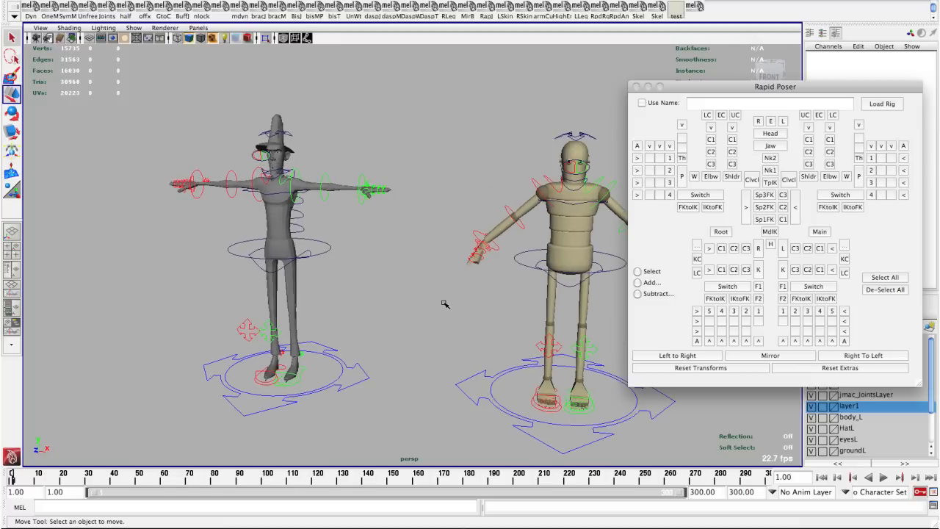
mouse_move(530, 294)
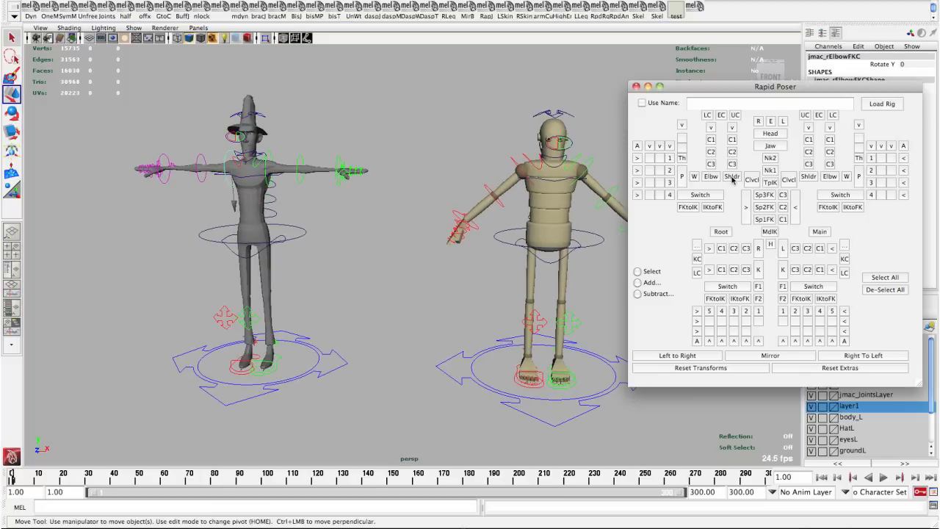
Pick the robot's shoulder, clear the selection, add the wrist control, then switch picking to Subtract
left_click(788, 180)
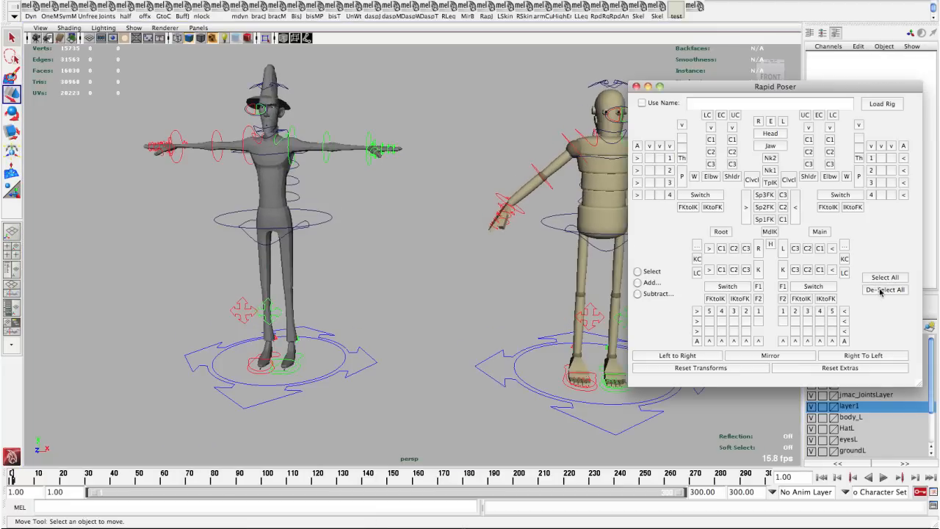
left_click(637, 271)
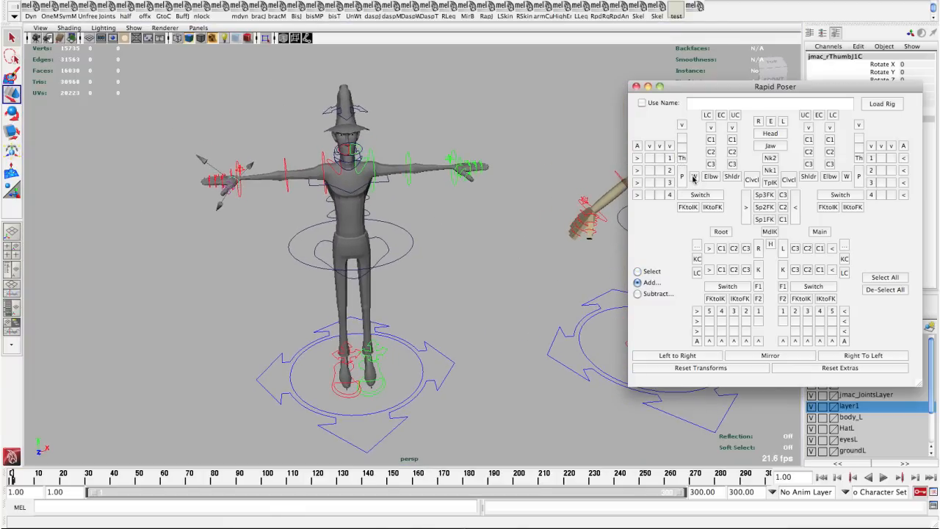
left_click(732, 176)
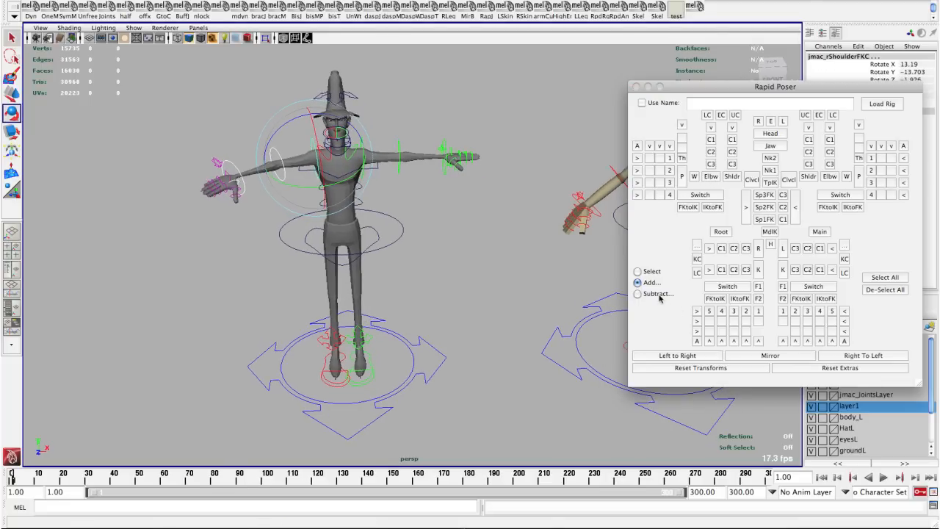
left_click(638, 294)
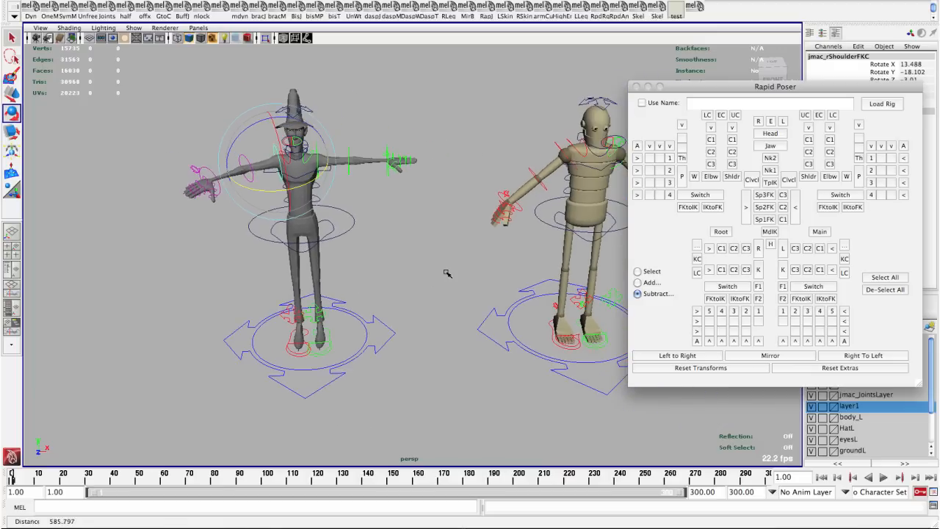
mouse_move(259, 124)
type("jmac")
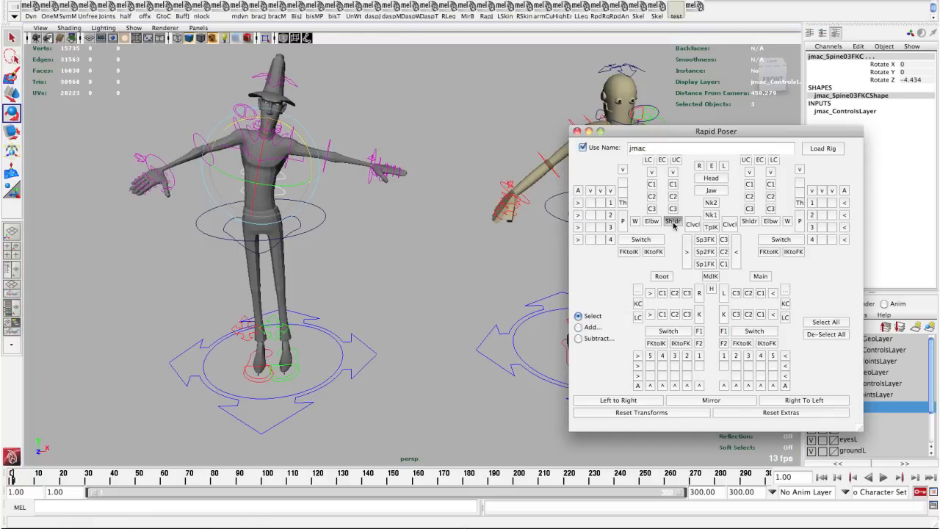
Move jmac's left foot IK control and nudge the mid-spine control to lean his torso
left_click(672, 221)
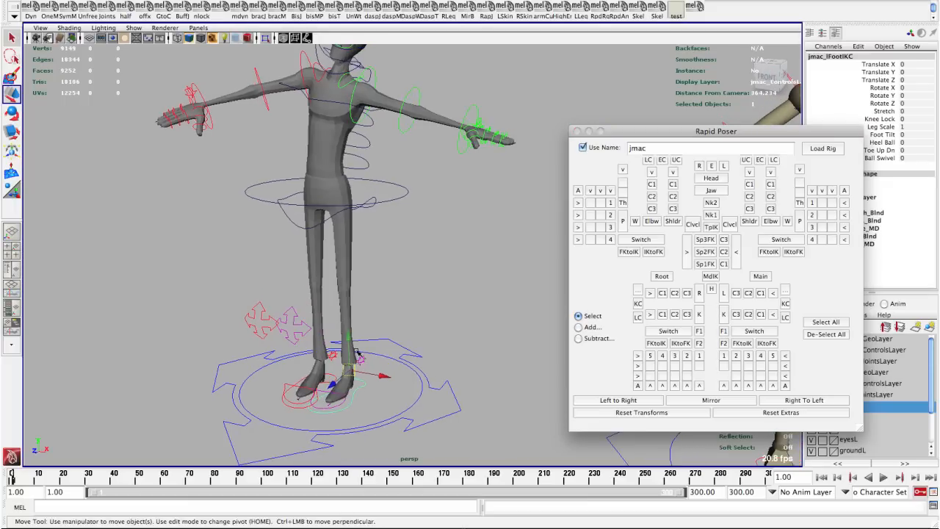
left_click_drag(349, 368, 349, 331)
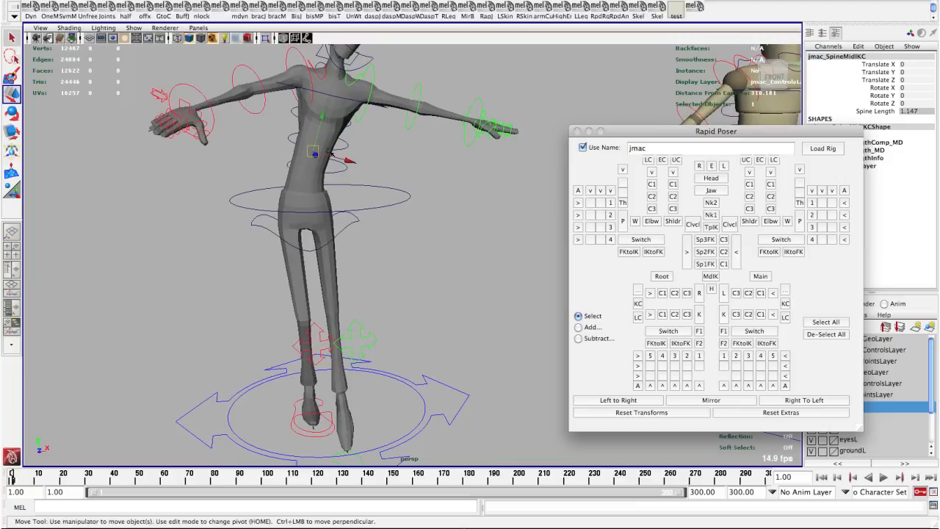
left_click_drag(315, 155, 319, 149)
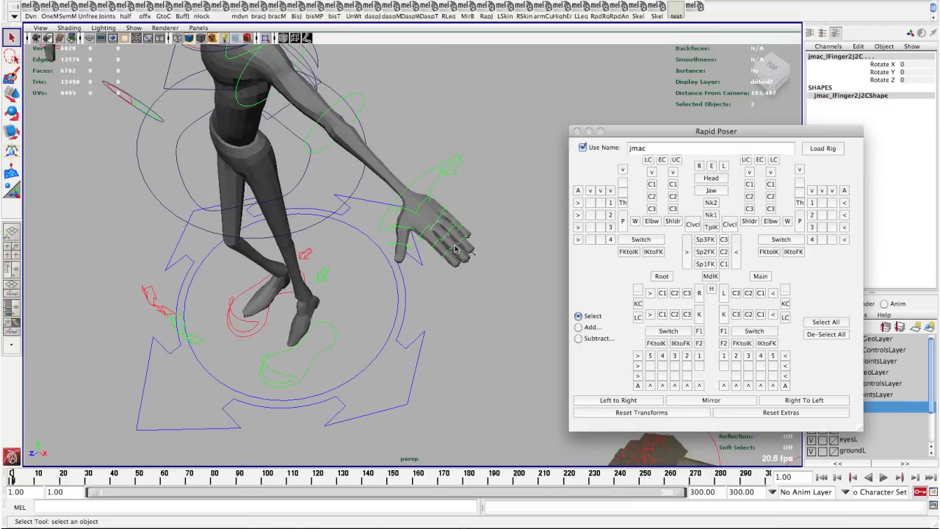
Select jmac's left finger joints, rotate them into a curled pose, then deselect
left_click(455, 248)
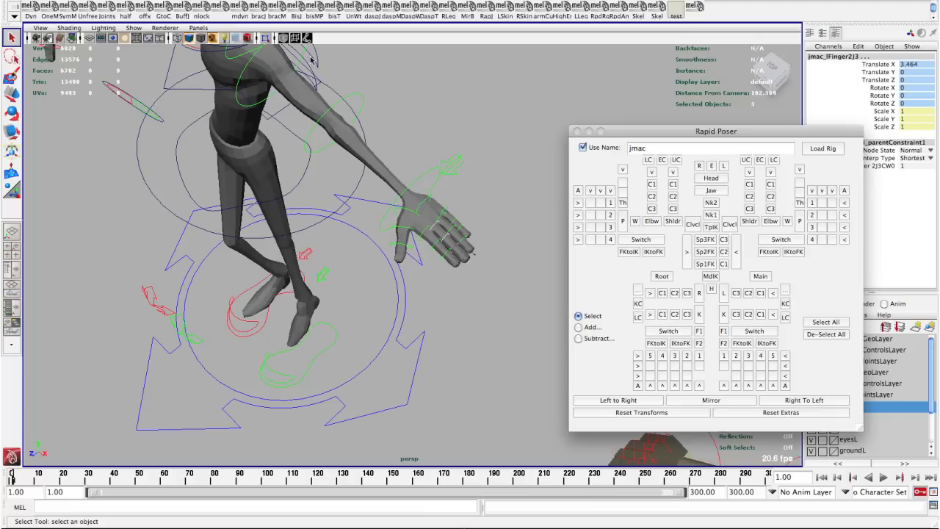
mouse_move(448, 256)
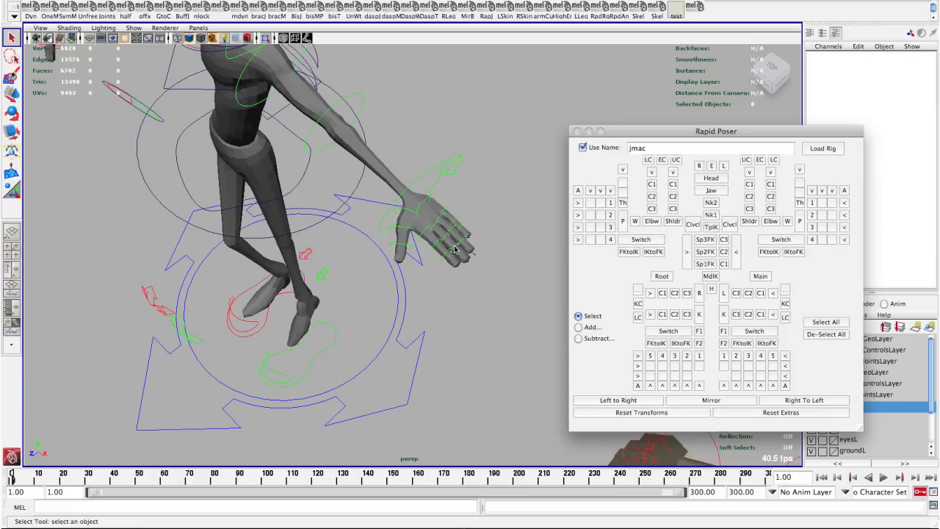
left_click(441, 235)
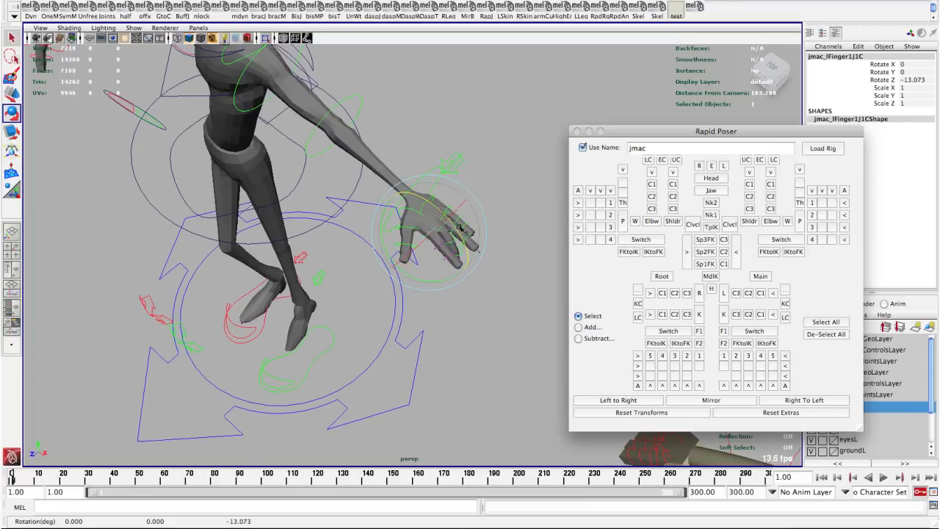
left_click(578, 326)
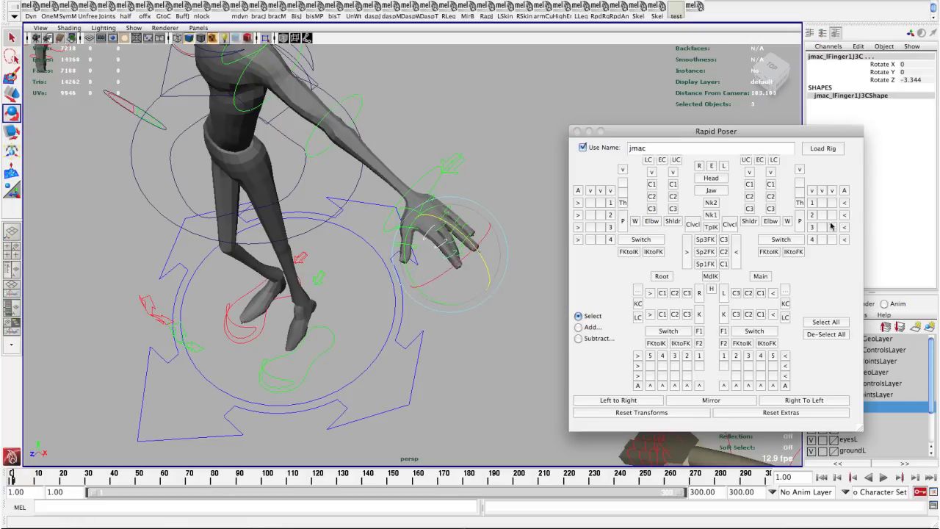
left_click(463, 236)
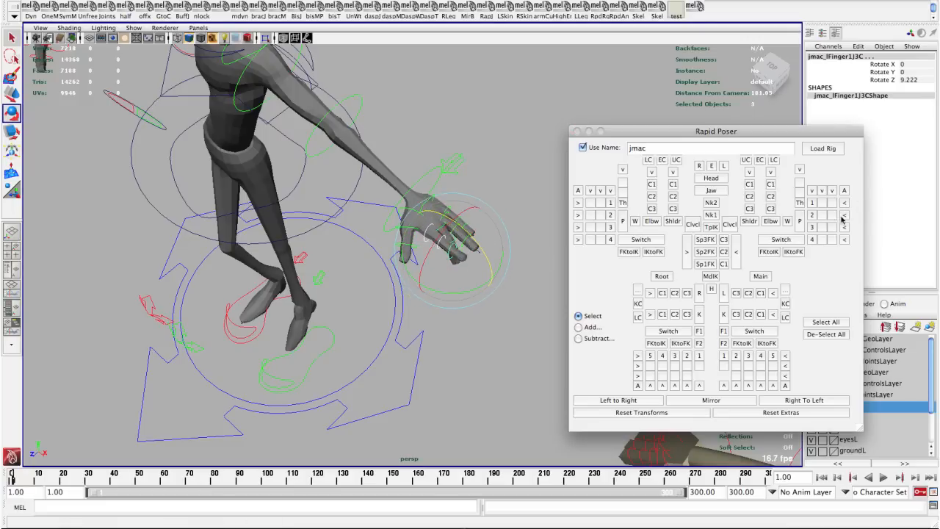
left_click_drag(441, 242, 481, 246)
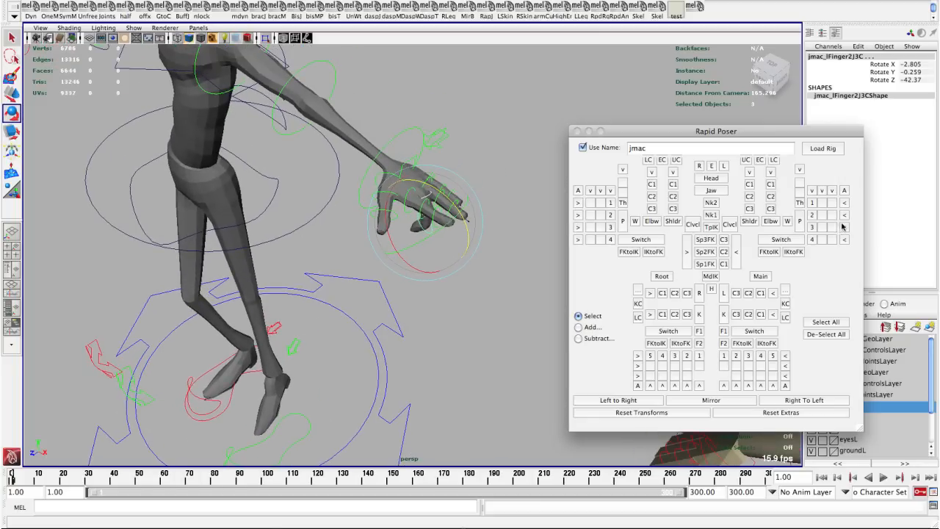
left_click_drag(441, 206, 485, 213)
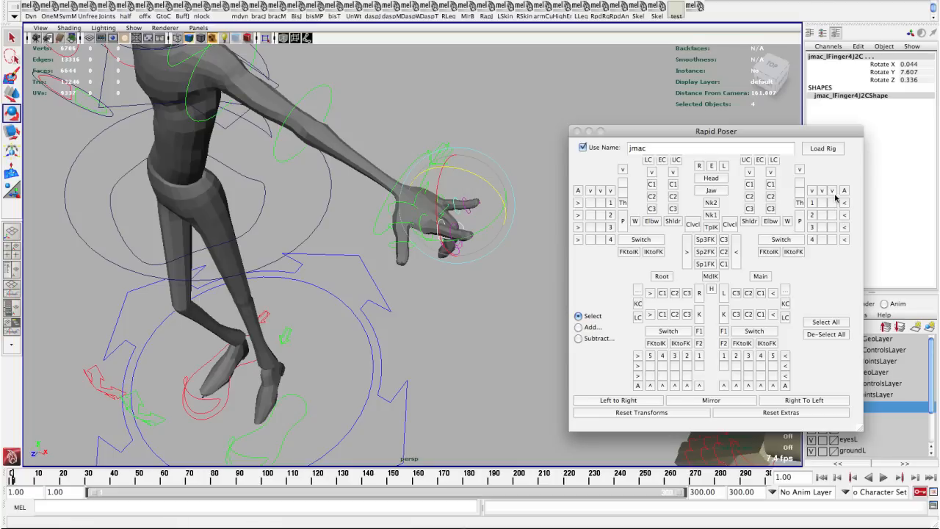
left_click_drag(455, 176, 483, 180)
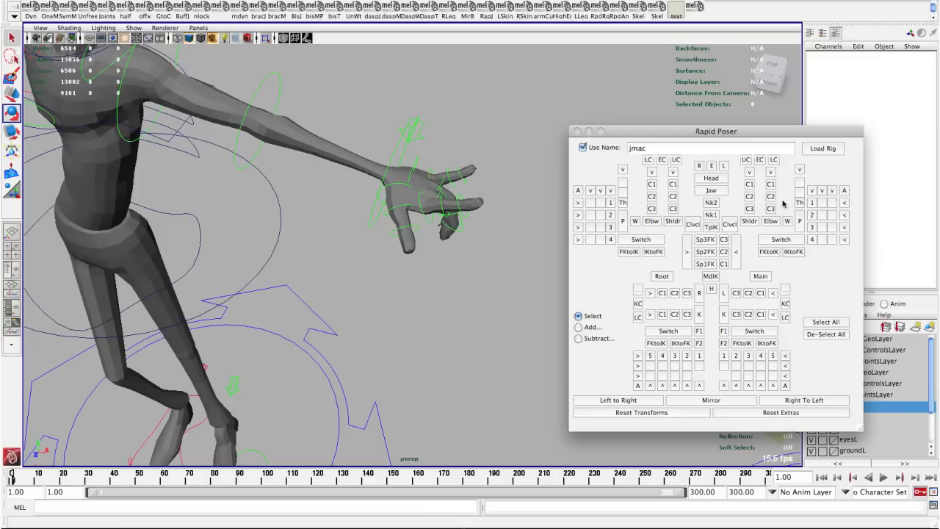
left_click(451, 195)
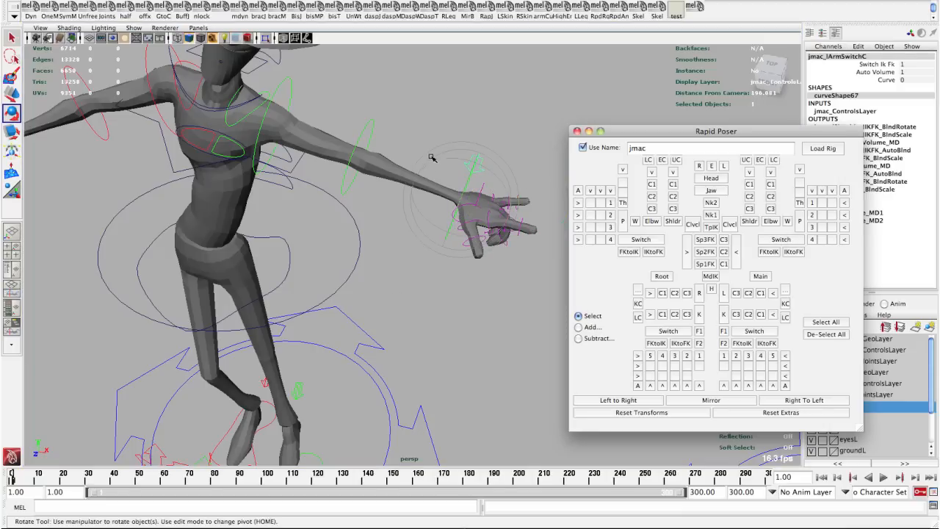
mouse_move(603, 221)
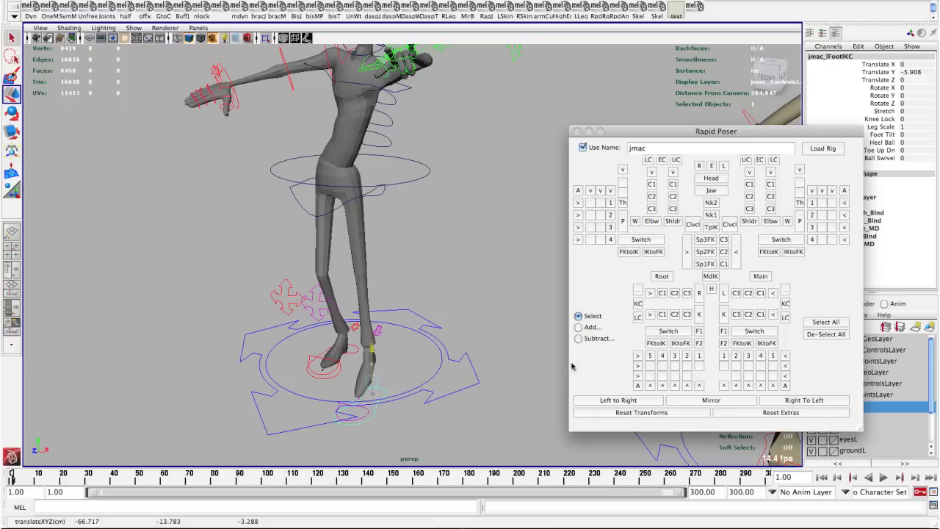
Switch jmac's left arm back to FK, setting the IK/FK switch to 0
left_click(316, 301)
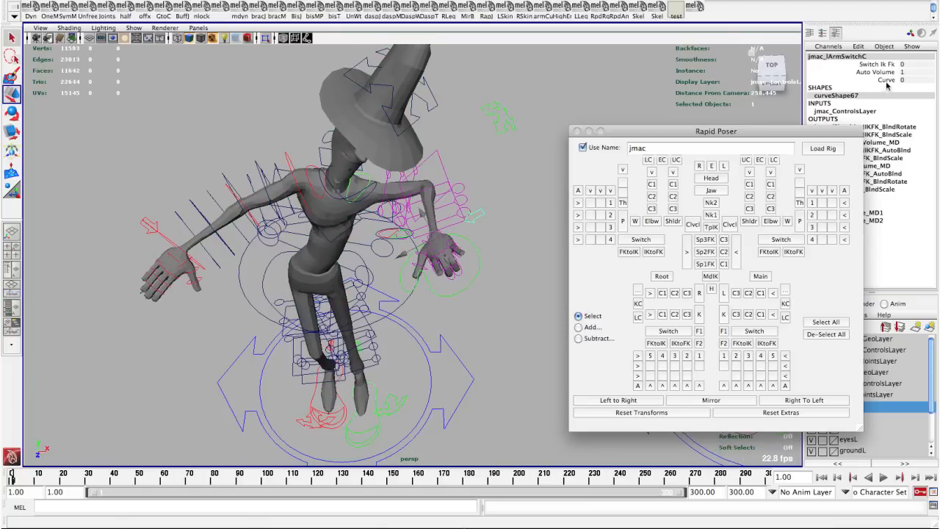
Enable the arm's Curve controls, rotate the left wrist, and push the forearm curve control to bend it
left_click_drag(901, 80, 889, 80)
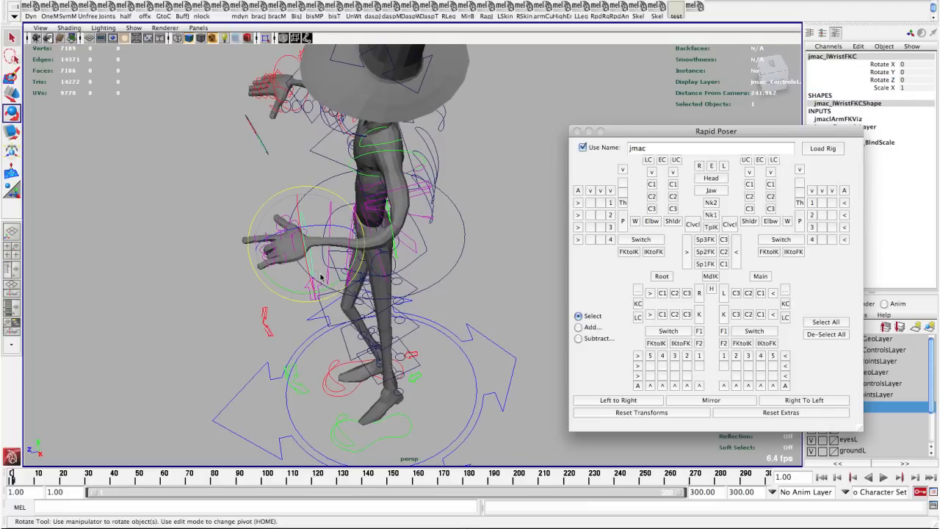
left_click_drag(321, 277, 308, 289)
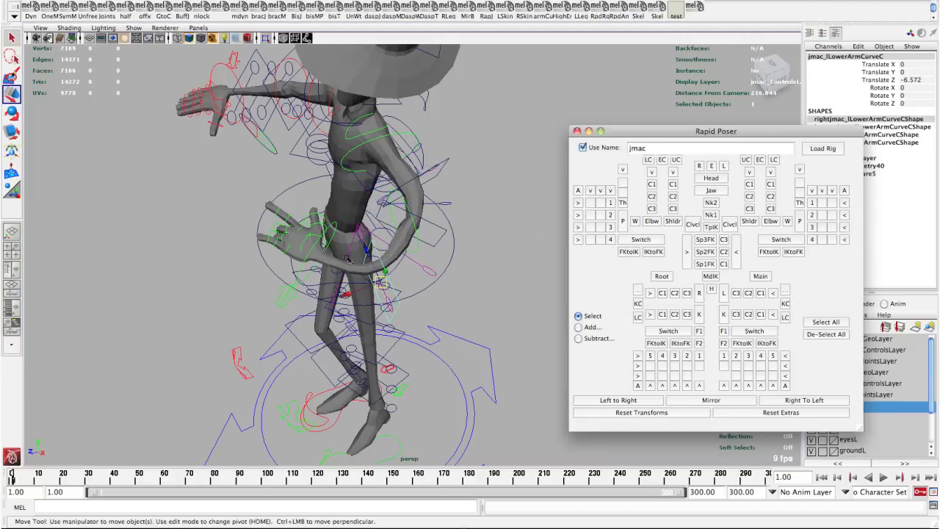
left_click_drag(367, 264, 367, 264)
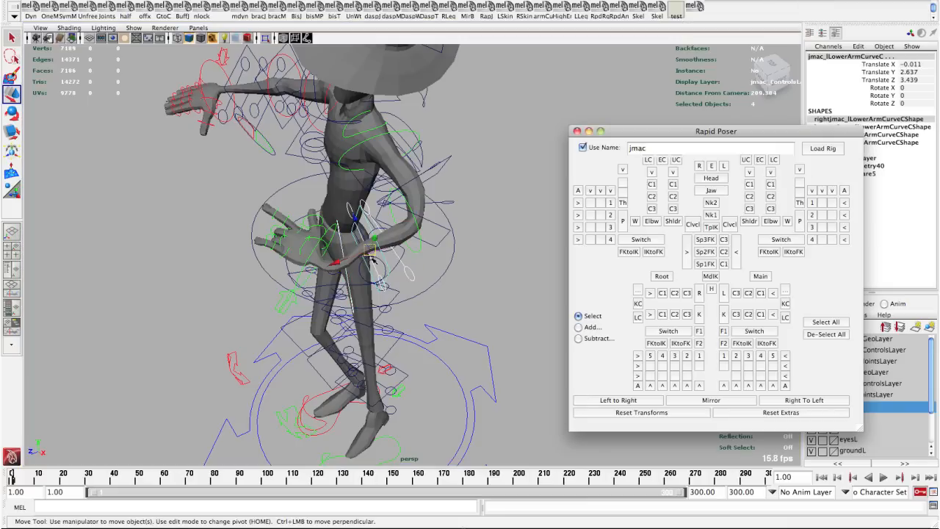
left_click_drag(375, 260, 356, 238)
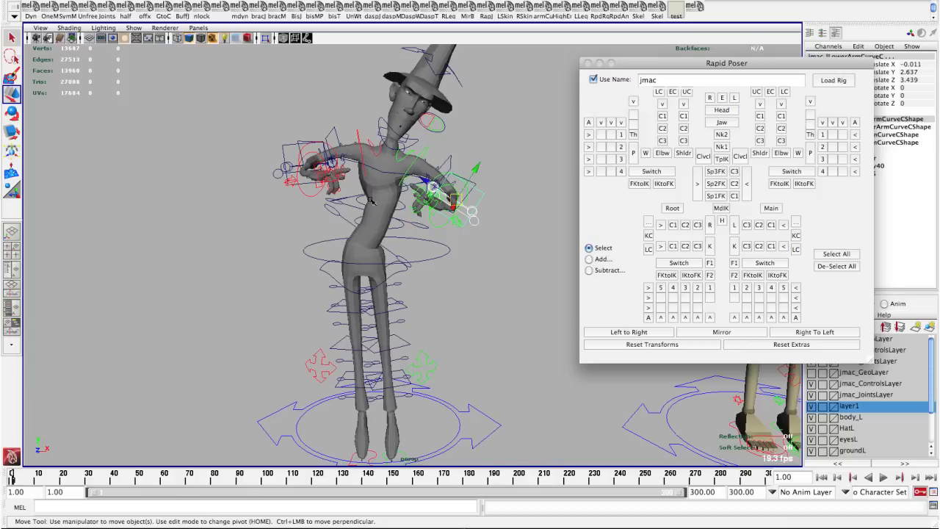
left_click(628, 332)
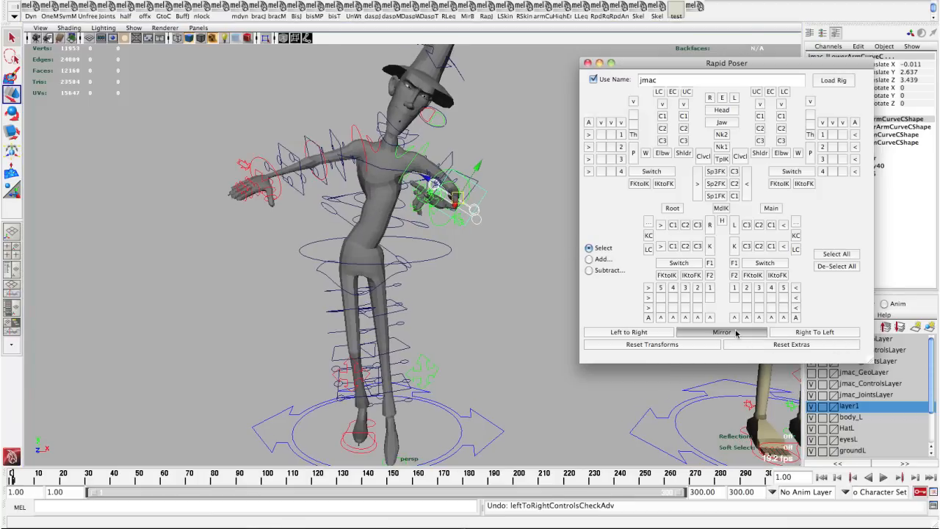
left_click(721, 331)
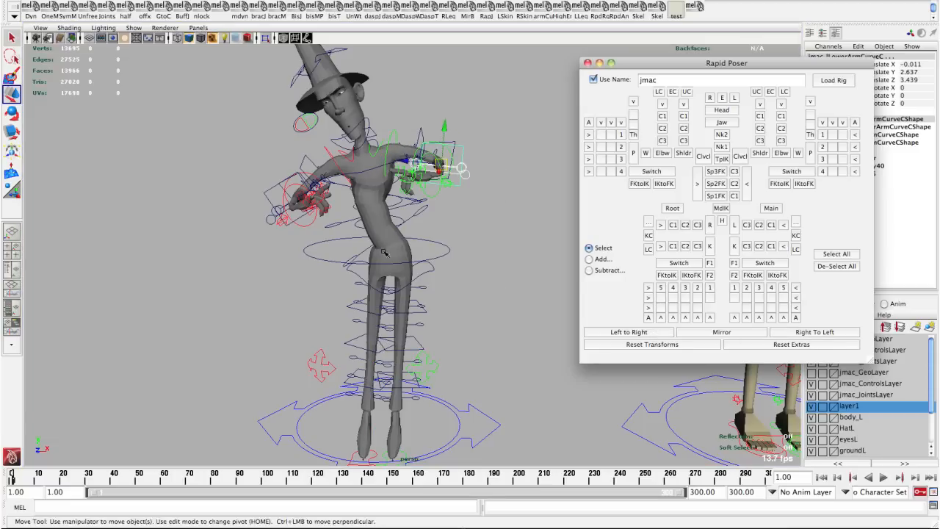
left_click(721, 332)
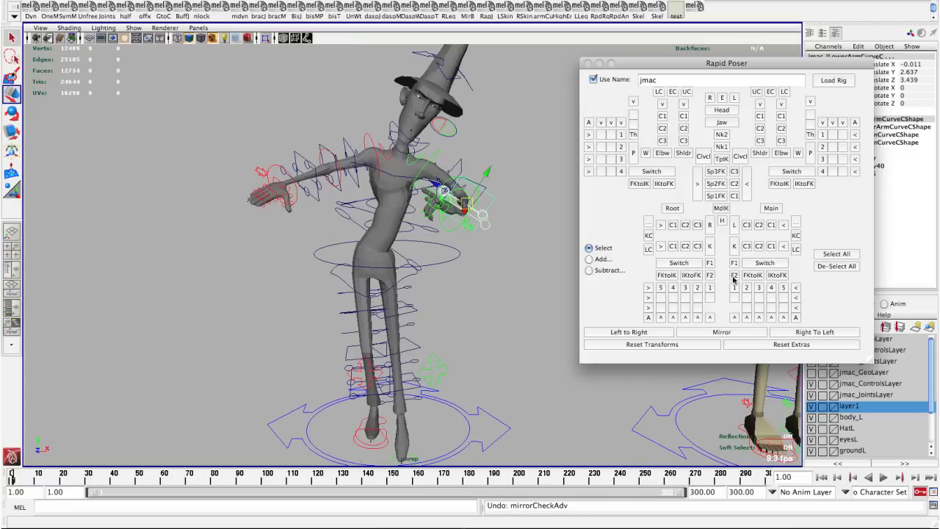
Reset jmac's transforms and extra attribute values back to defaults
left_click(651, 343)
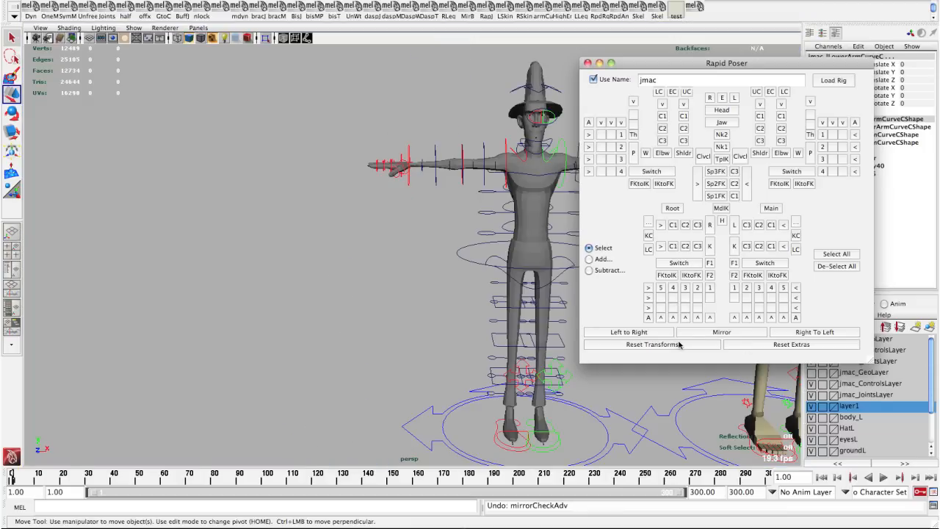
left_click(791, 344)
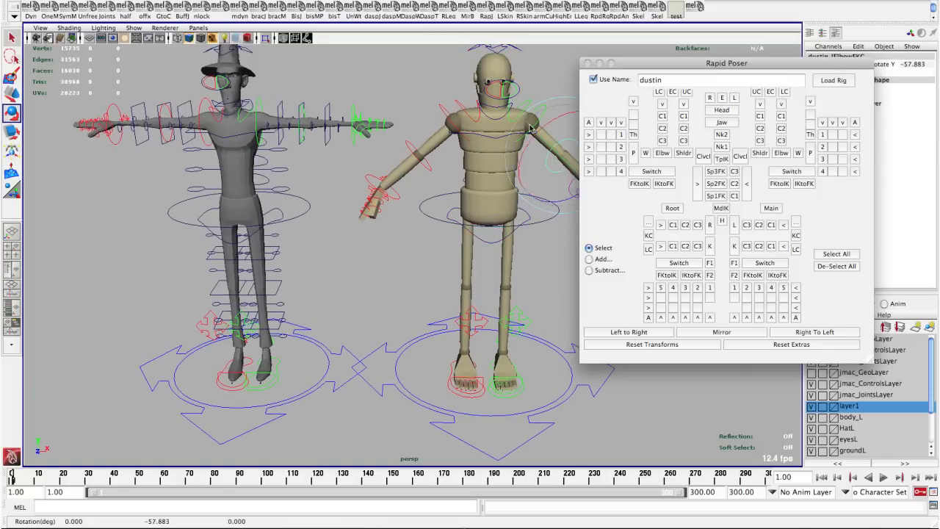
Orbit the camera to view the characters more frontally
left_click_drag(529, 128, 407, 231)
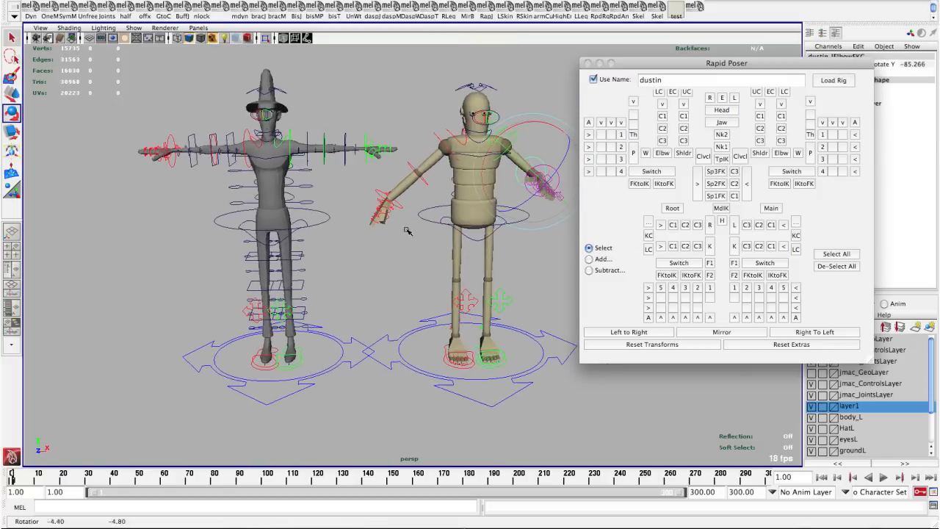